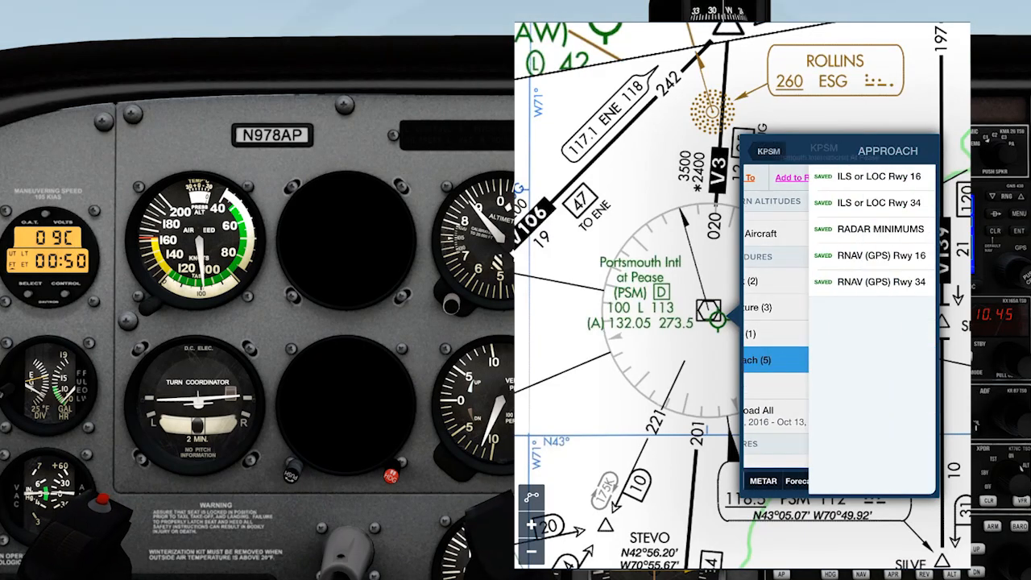
Show the KPSM Radar Minimums chart for Portsmouth Intl at Pease on the tablet.
click(879, 229)
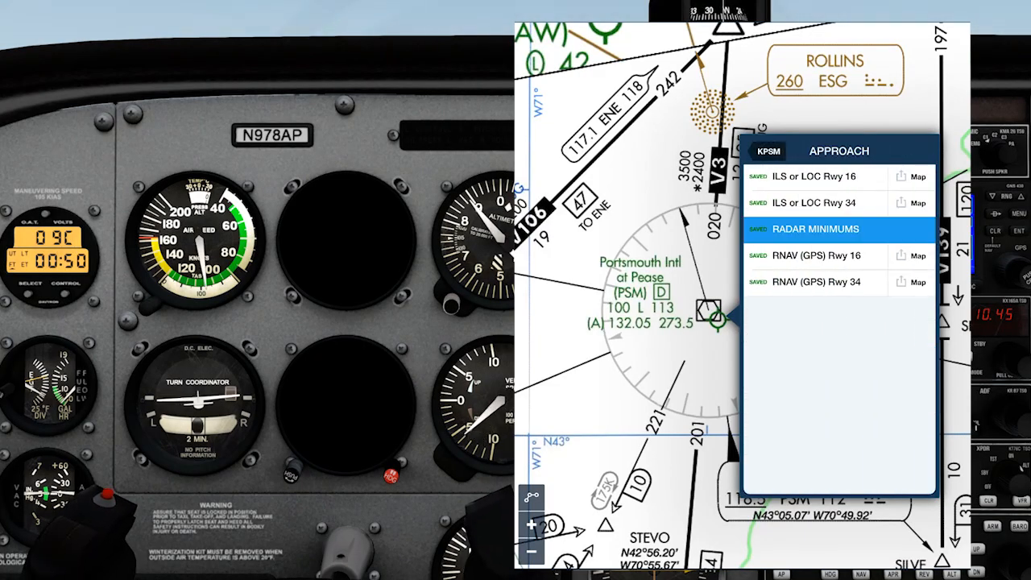
click(815, 229)
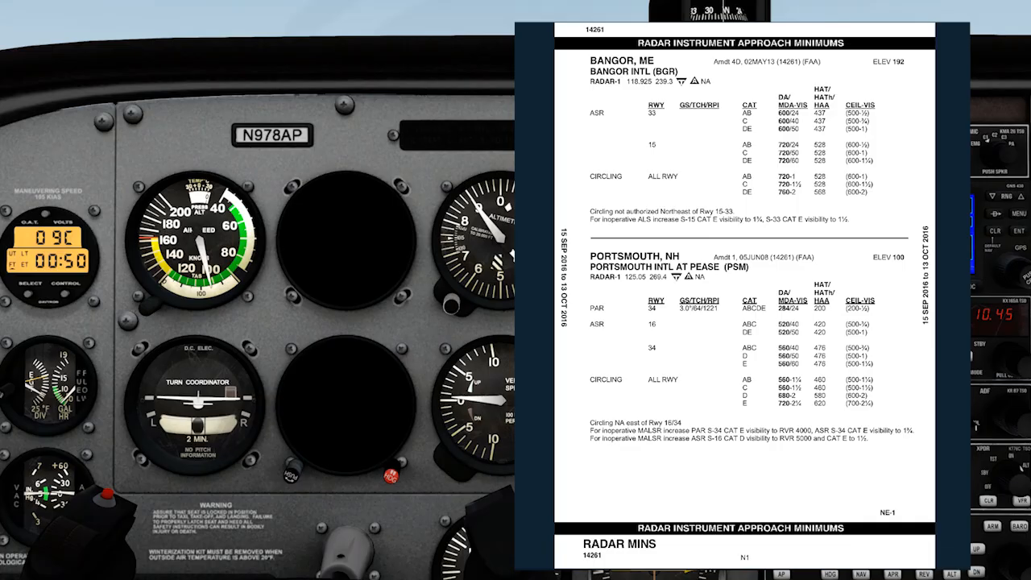